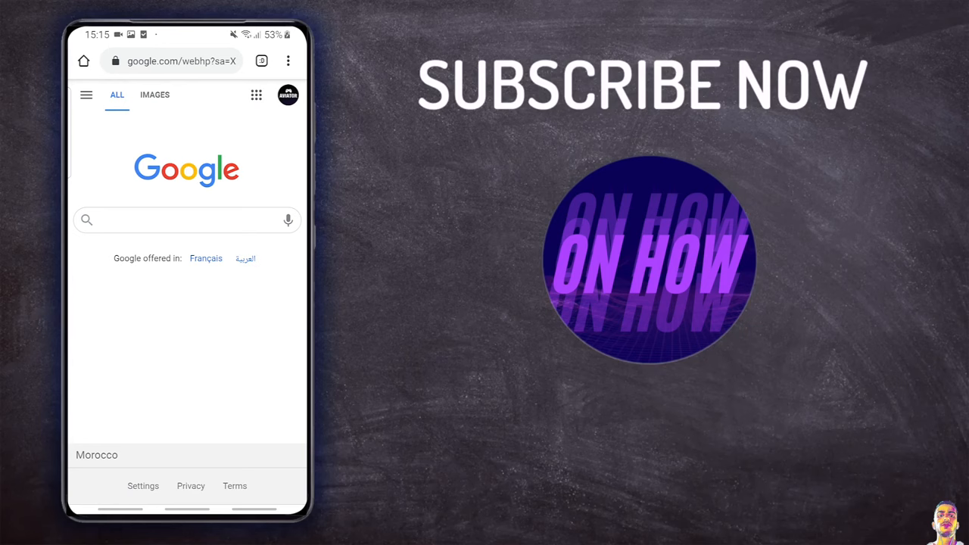
- Switch from the Google homepage to the Images search tab
{"action": "left_click", "coordinate": [669, 416]}
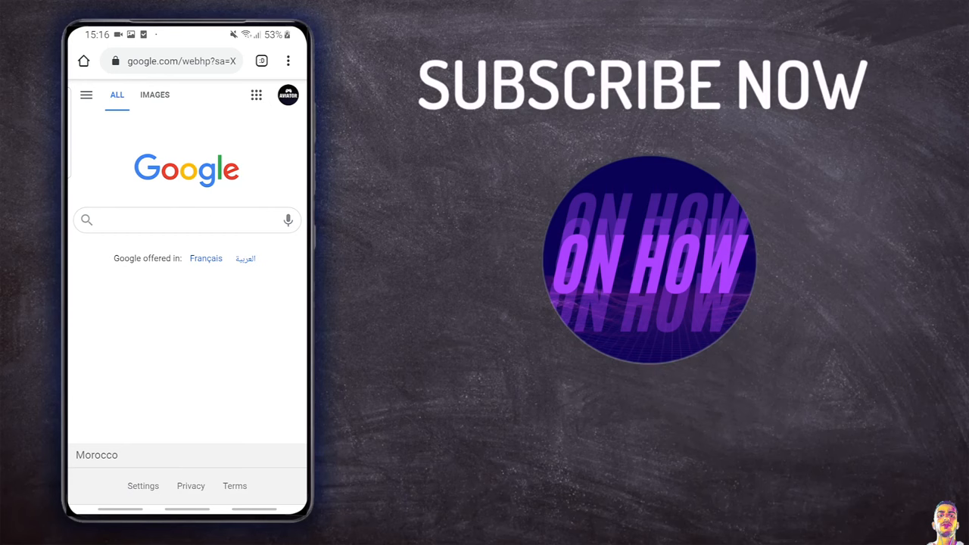
{"action": "left_click", "coordinate": [155, 94]}
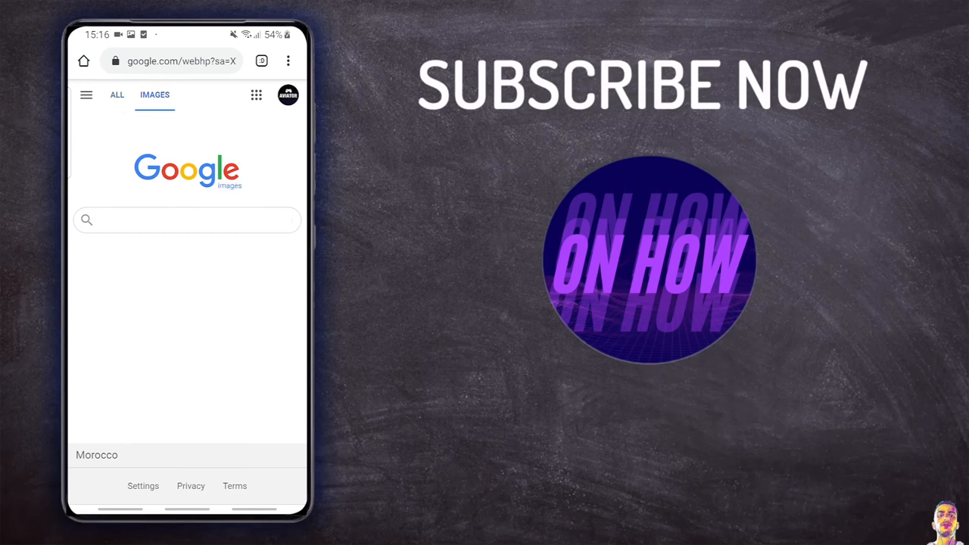
{"action": "left_click", "coordinate": [187, 220]}
{"action": "type", "text": "gjffo"}
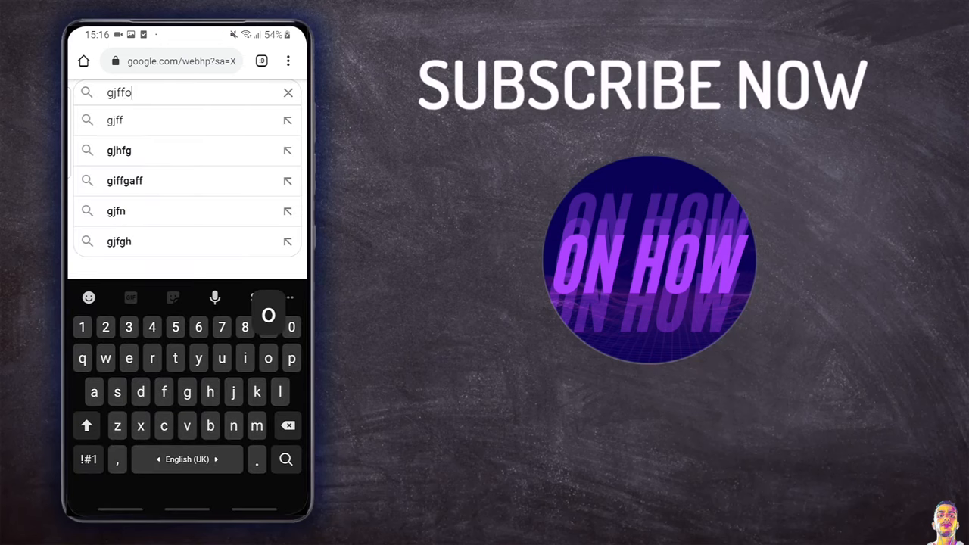
{"action": "left_click", "coordinate": [288, 93]}
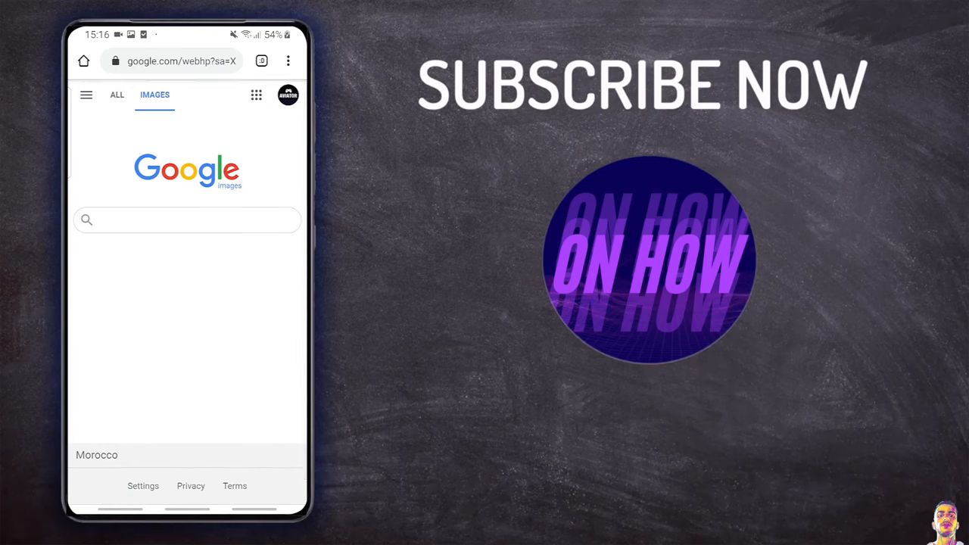
{"action": "left_click", "coordinate": [288, 61]}
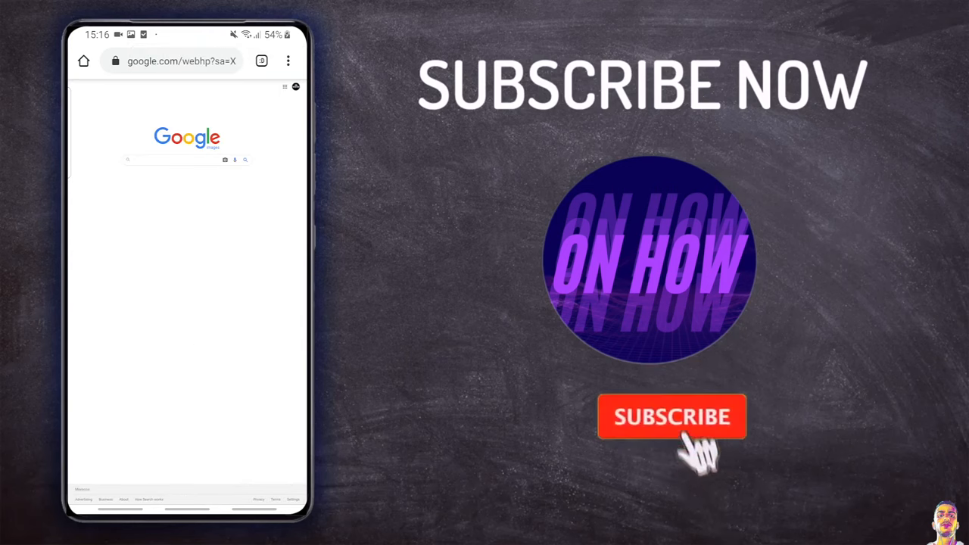
- On the desktop Google Images page, bring up the camera search-by-image panel
{"action": "left_click", "coordinate": [670, 416]}
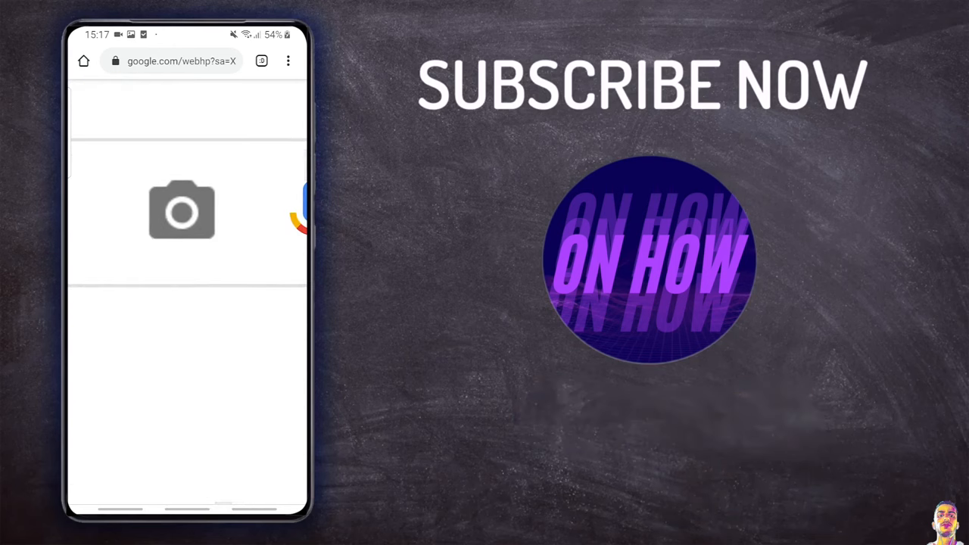
{"action": "left_click", "coordinate": [182, 211]}
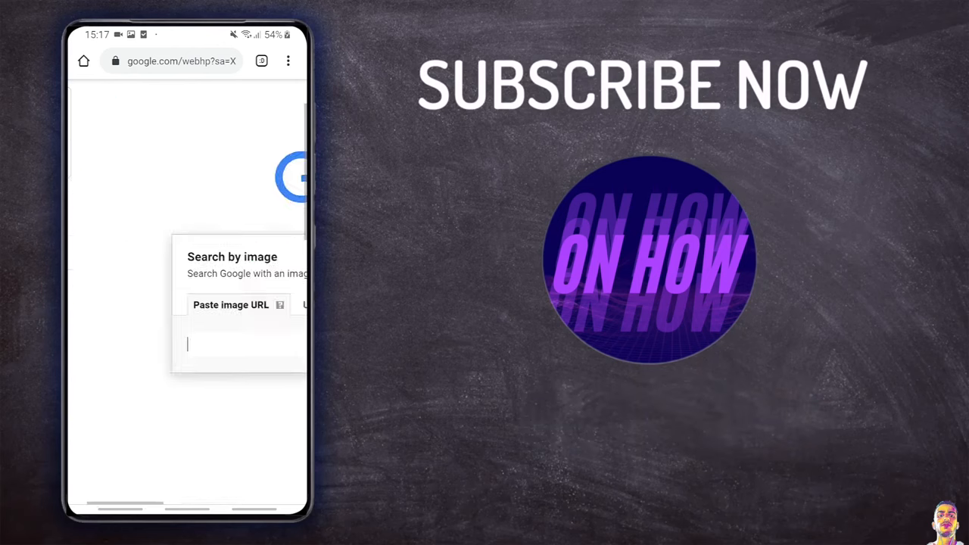
- Upload the screenshot from the phone to run a reverse image search
{"action": "left_click", "coordinate": [239, 345]}
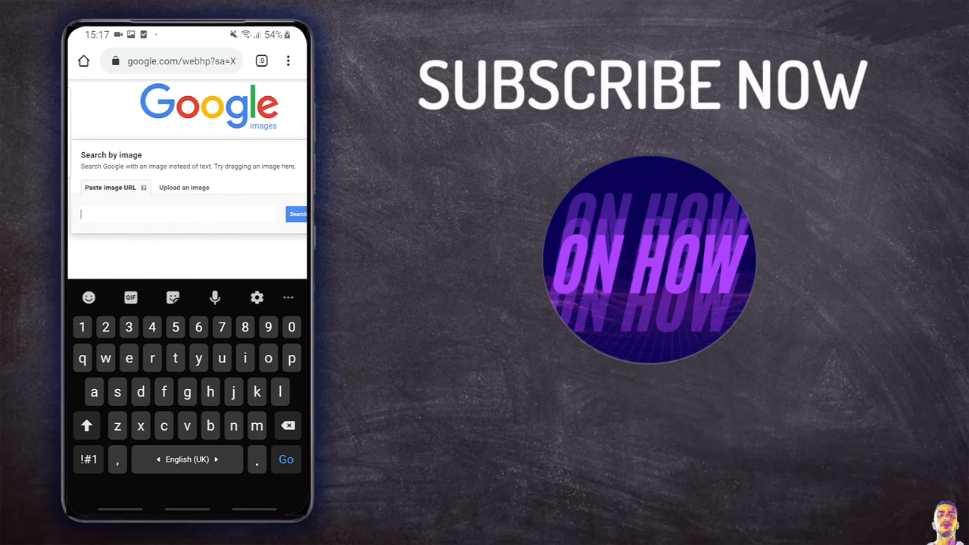
{"action": "left_click", "coordinate": [183, 188]}
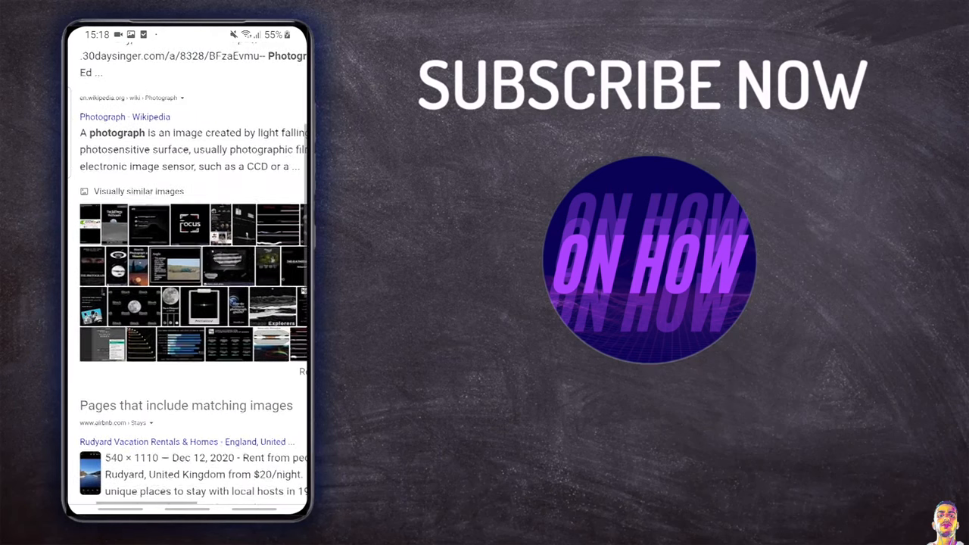
- Scroll down to the visually similar images and matching pages sections
{"action": "scroll", "scroll_direction": "down", "scroll_amount": 3}
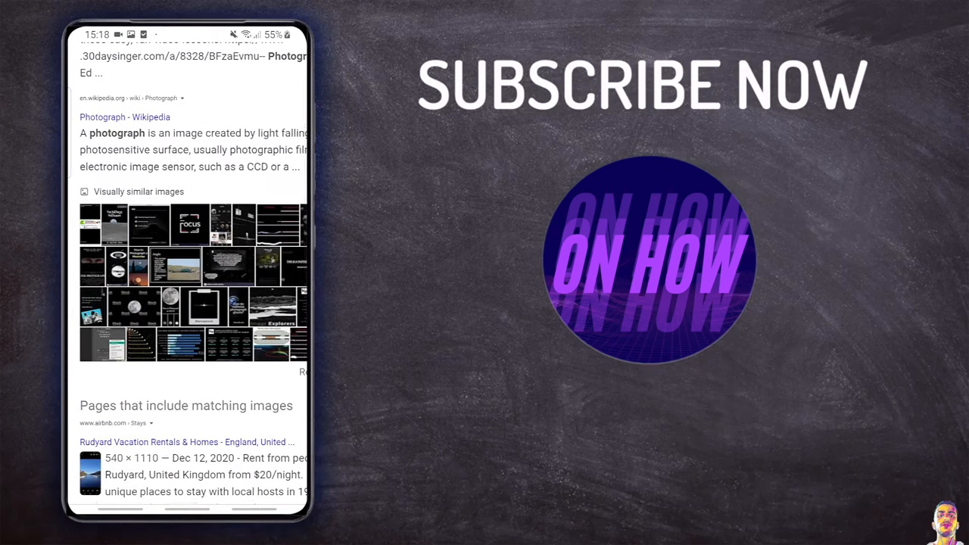